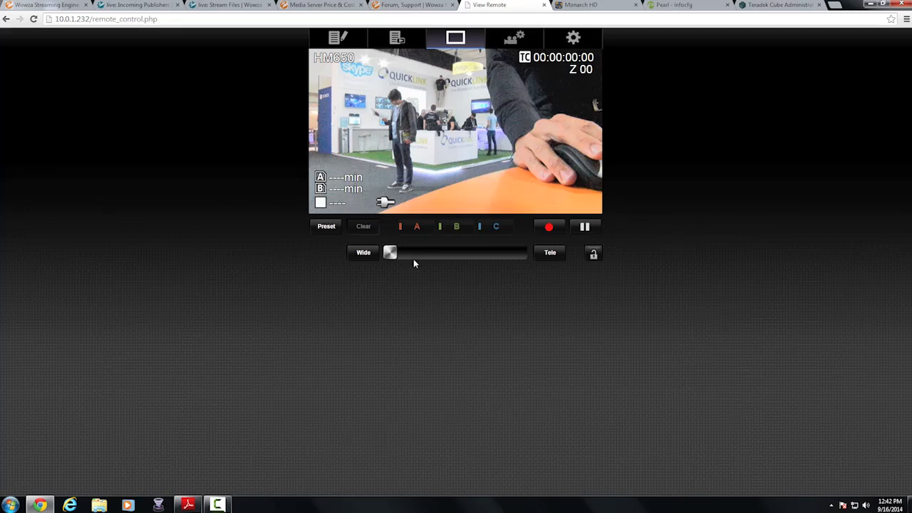
Zoom the live feed in on the Quicklink booth with the Wide/Tele slider, reaching Z 41.
drag(390, 252, 516, 252)
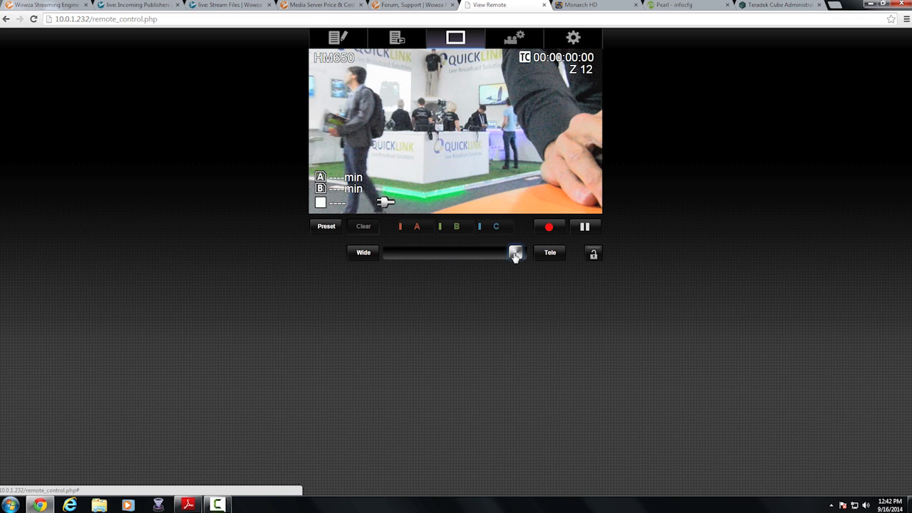
drag(515, 254, 389, 254)
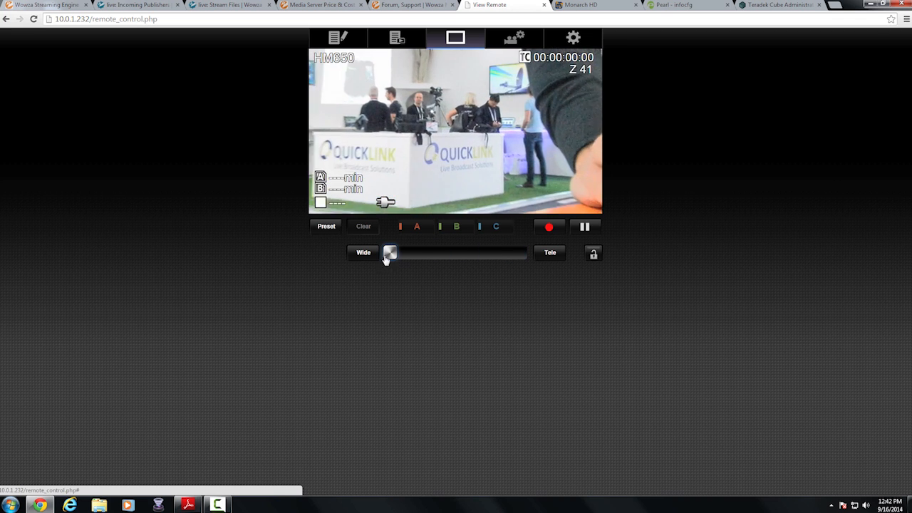